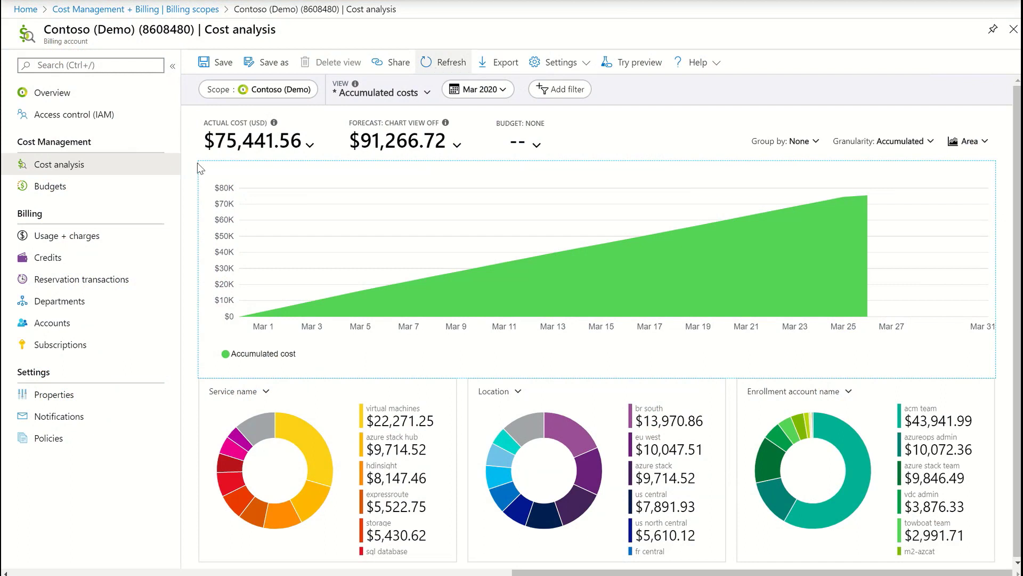
mouse_move(257, 161)
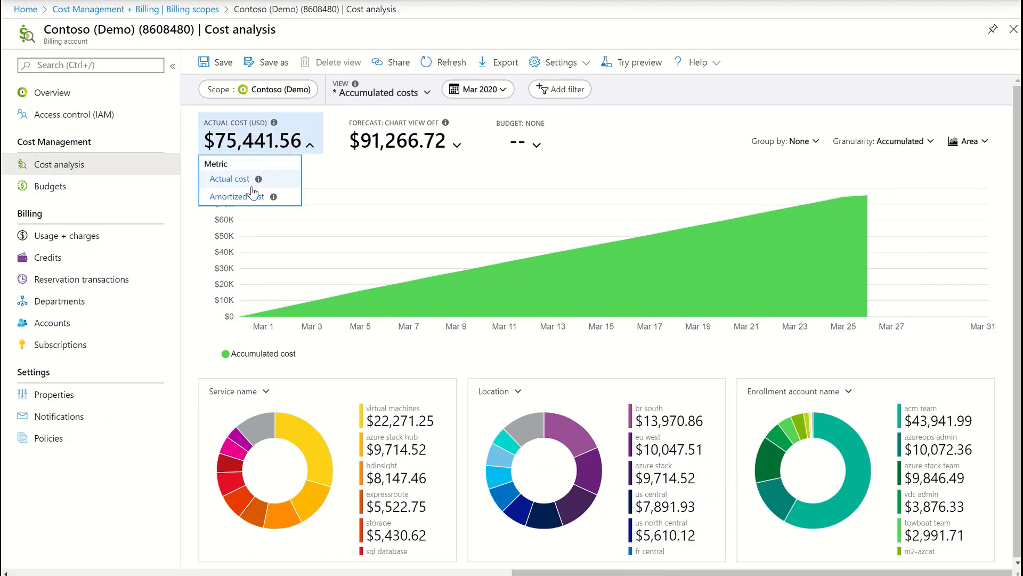
Switch the cost metric from Actual cost to Amortized cost
click(236, 196)
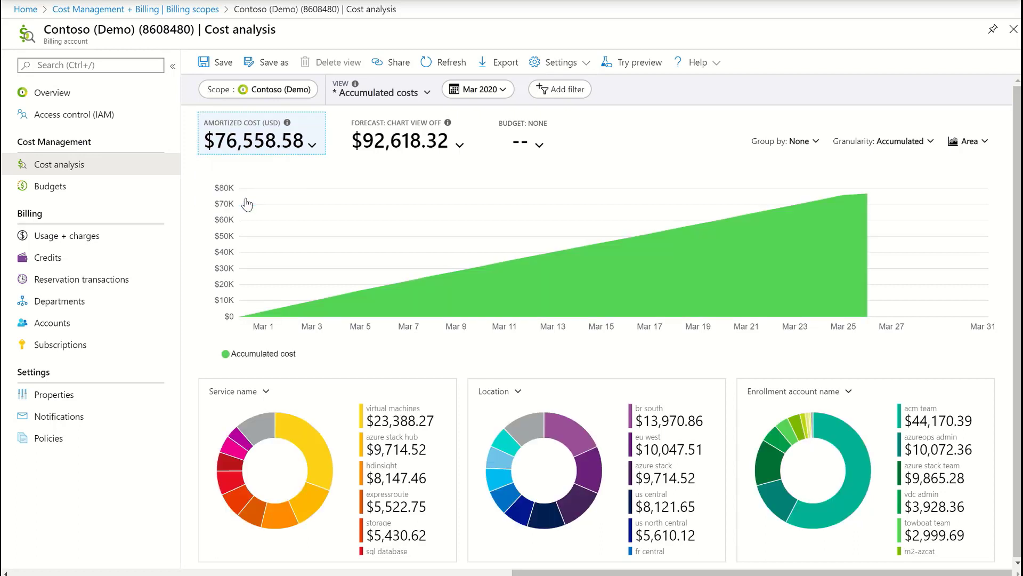
mouse_move(554, 110)
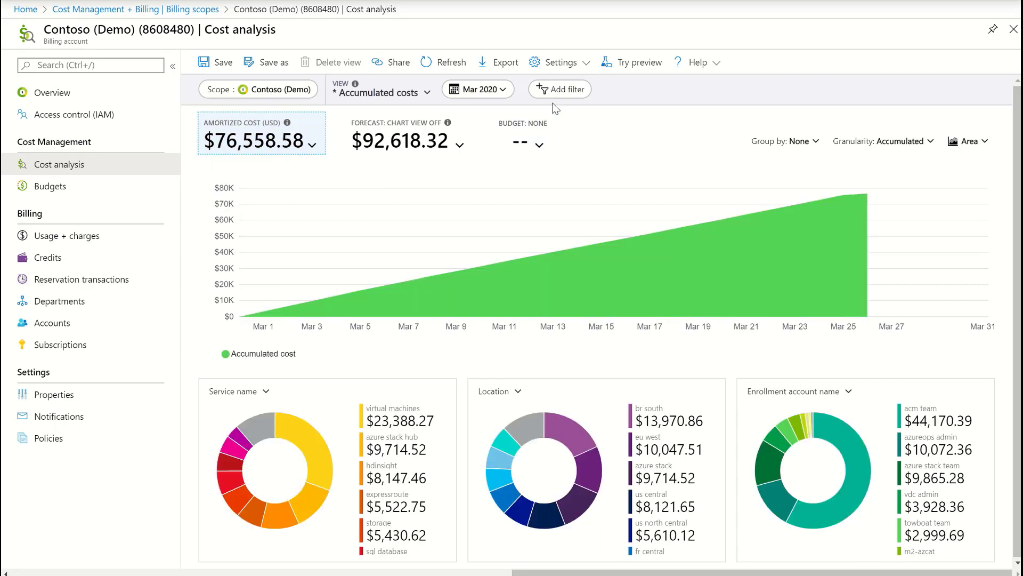
Add a Reservation filter selecting only demo_b1s_cus and apply it
click(561, 90)
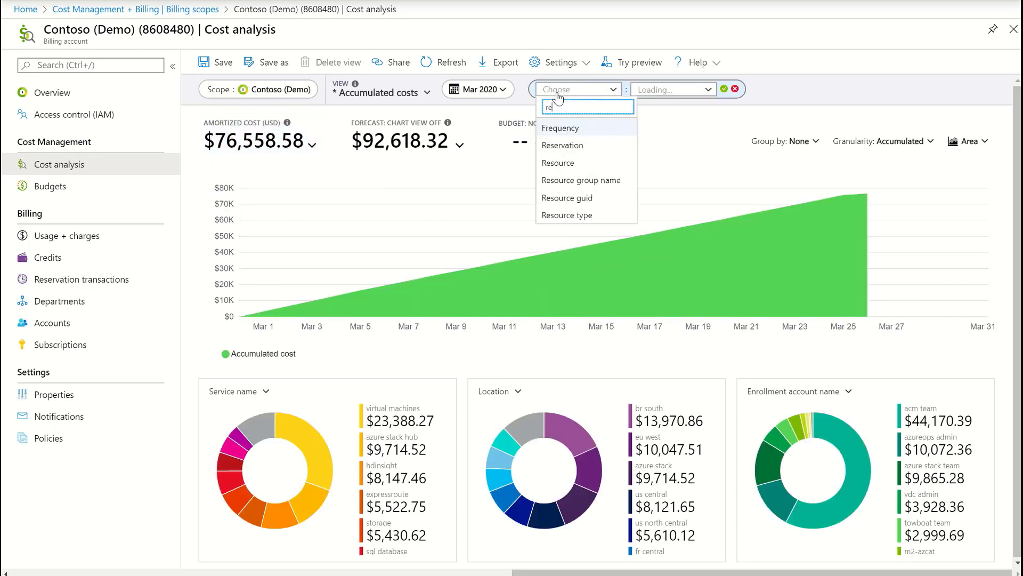
text(reser)
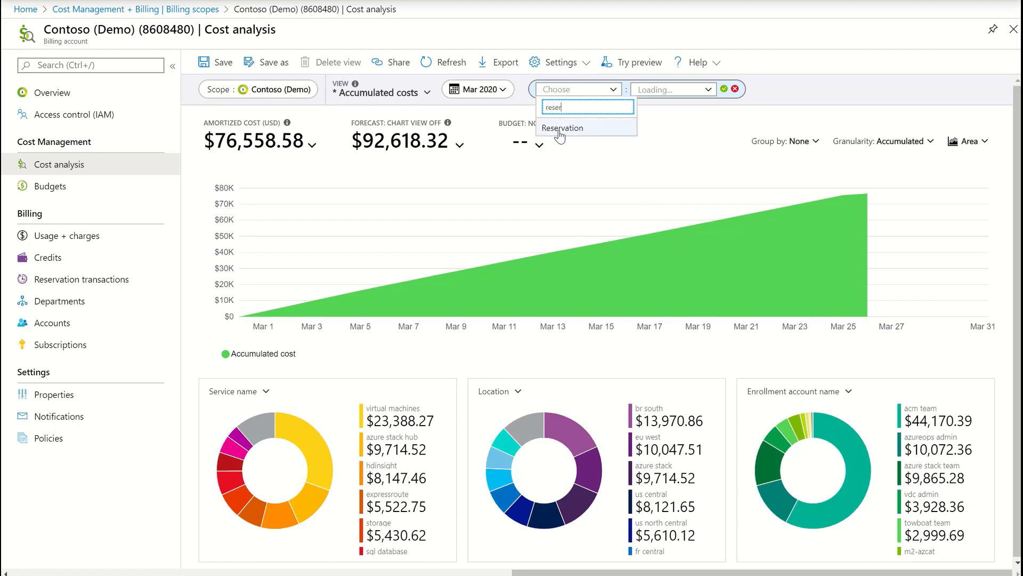
click(563, 128)
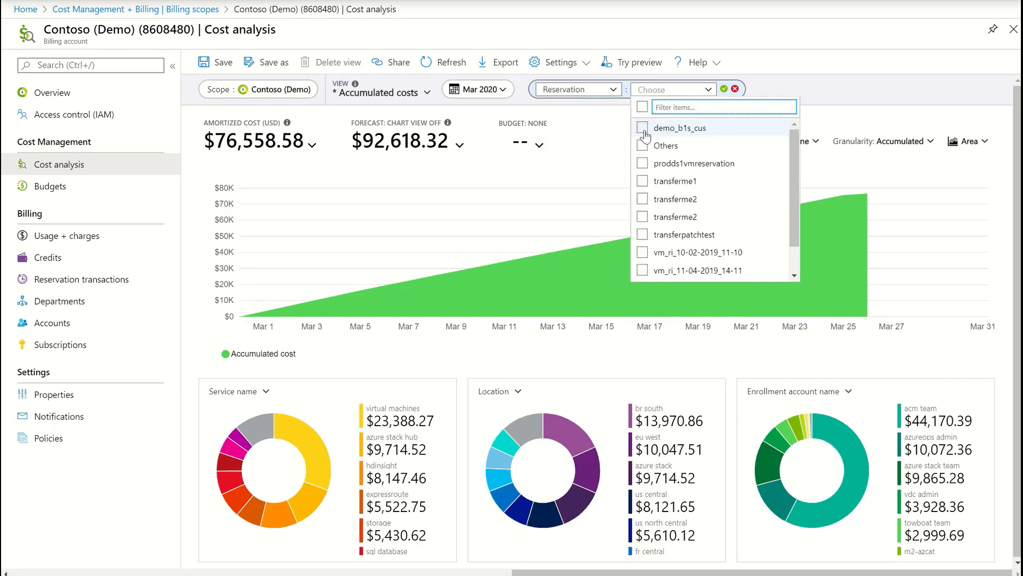
click(642, 128)
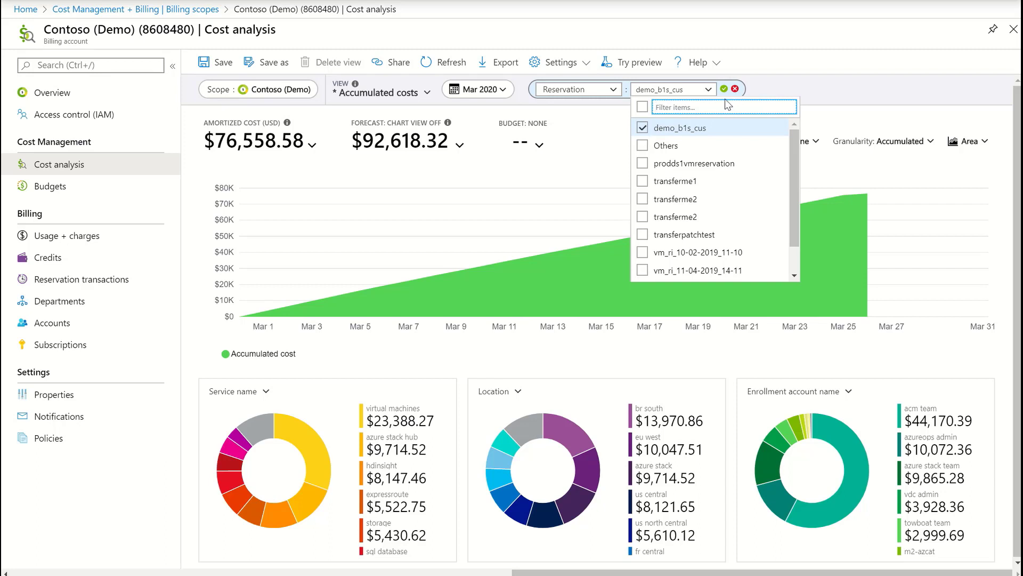
click(722, 89)
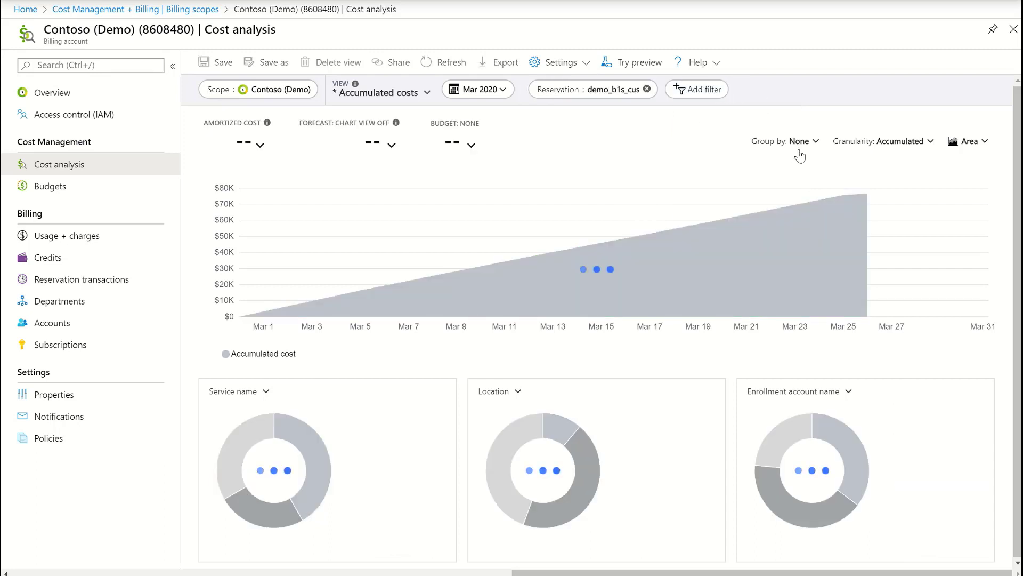
Show the filtered amortized cost with Daily granularity as a Table view
click(905, 141)
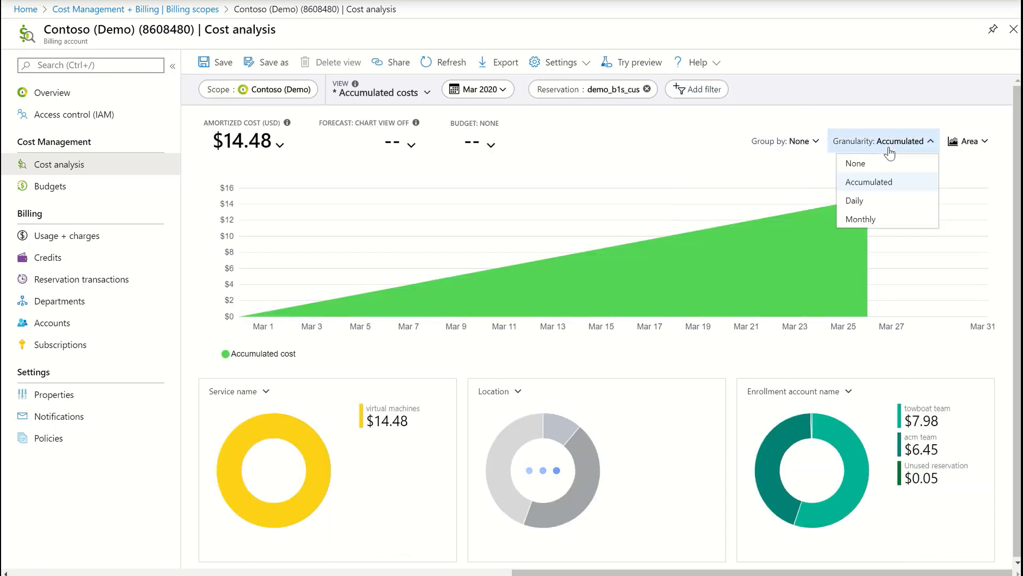
click(855, 201)
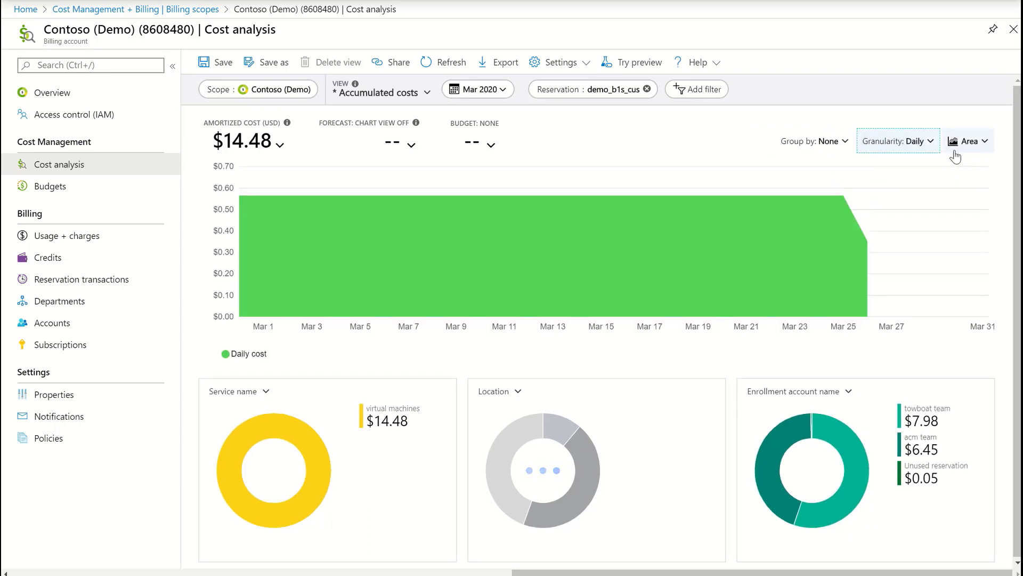
click(969, 140)
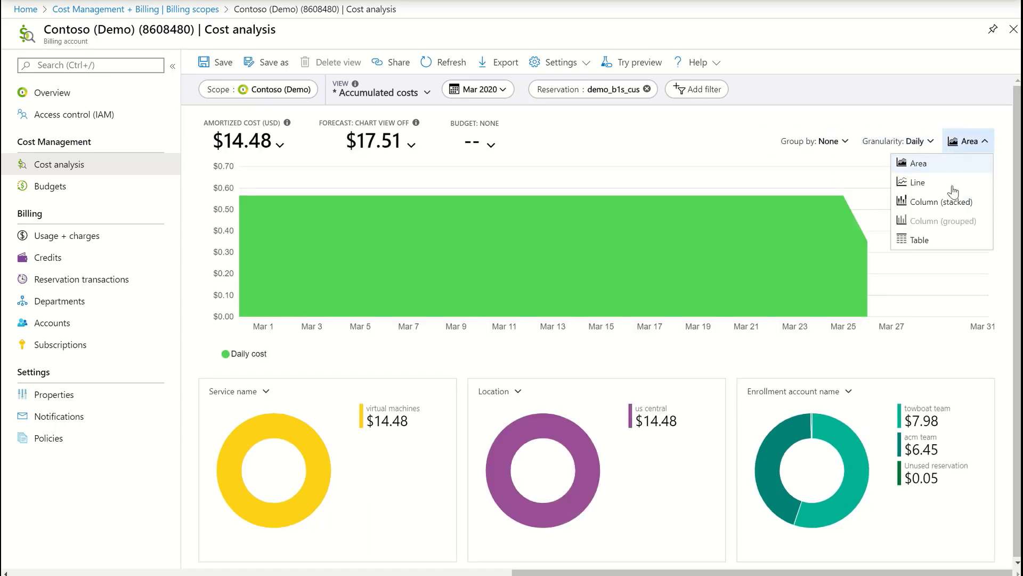
click(919, 240)
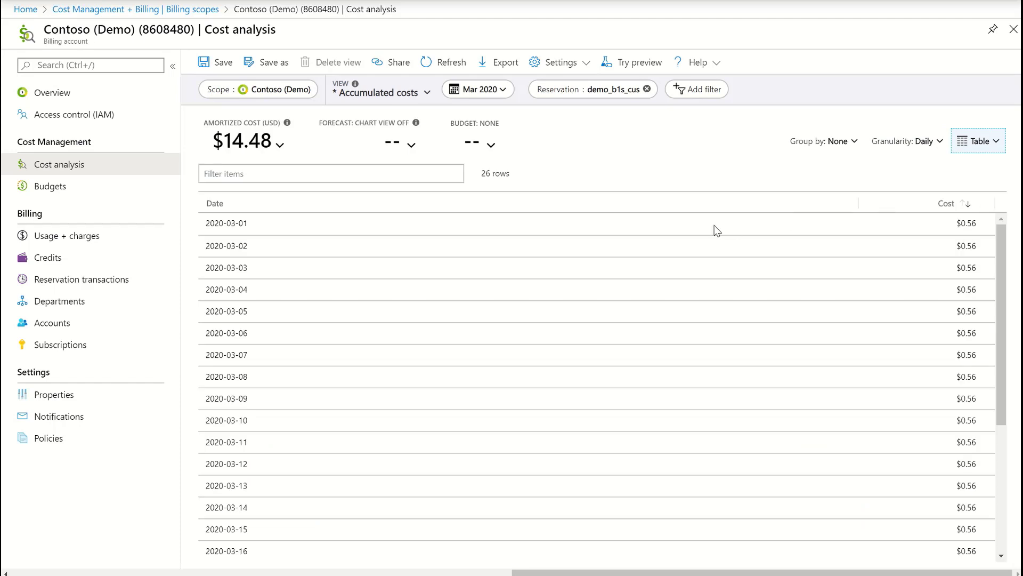
mouse_move(715, 230)
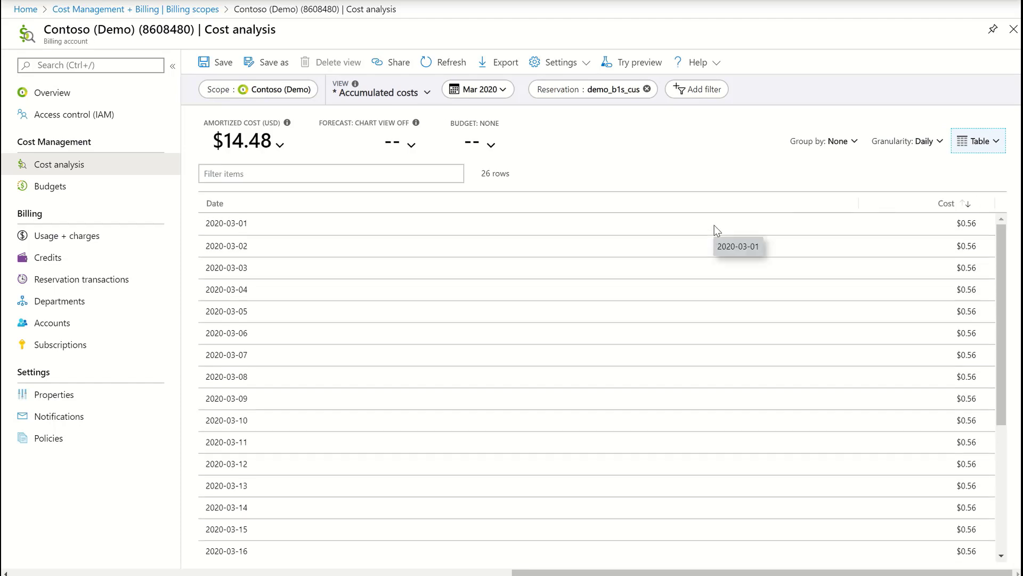
mouse_move(902, 256)
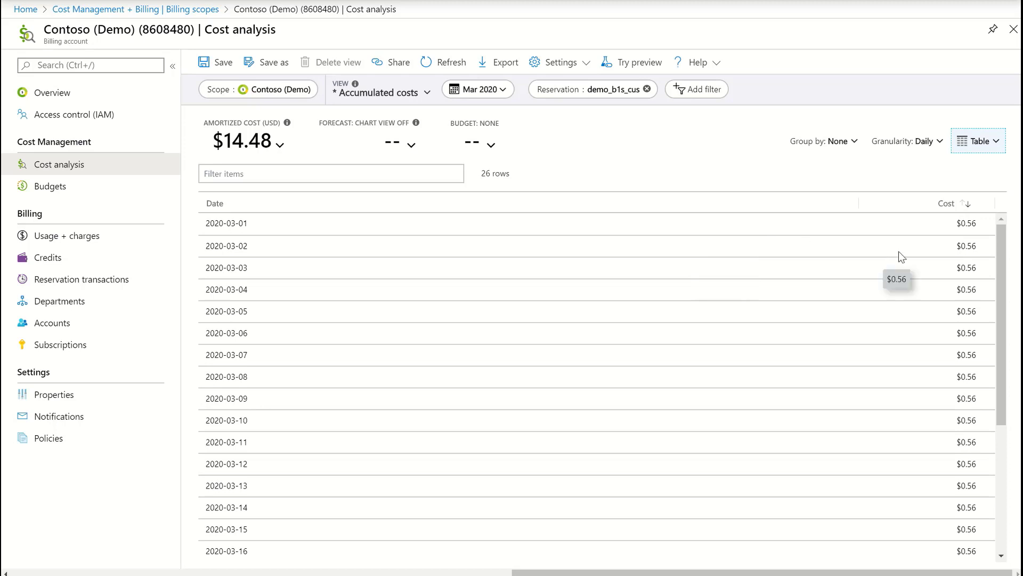
click(457, 227)
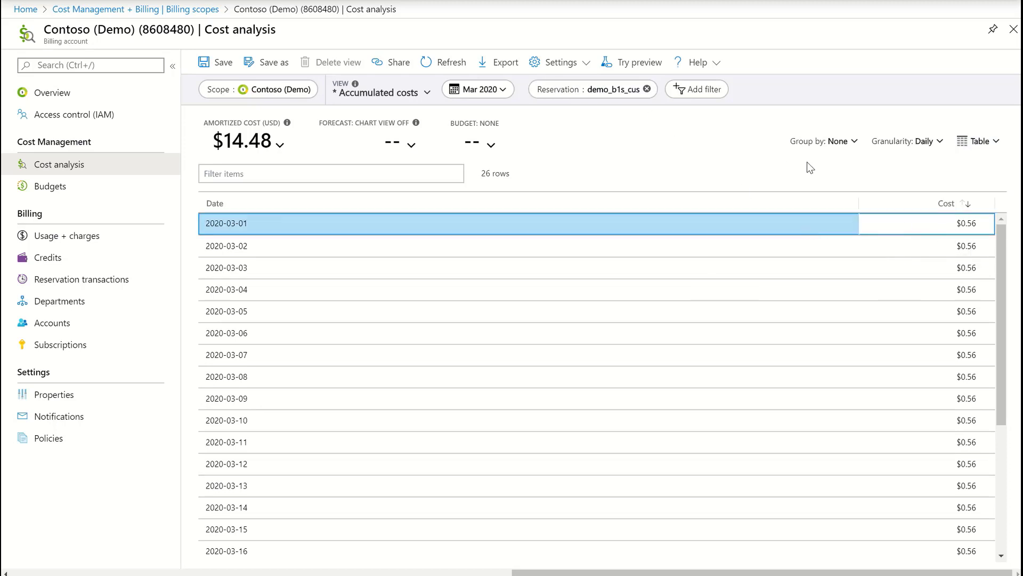
mouse_move(836, 152)
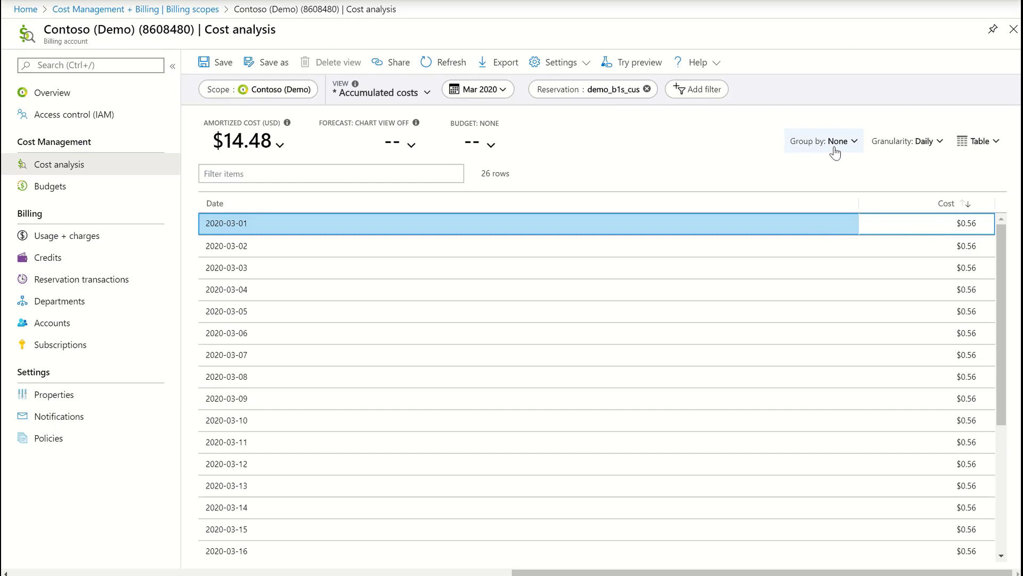
Group the daily costs by Resource and sort rows by Date, earliest first
click(823, 141)
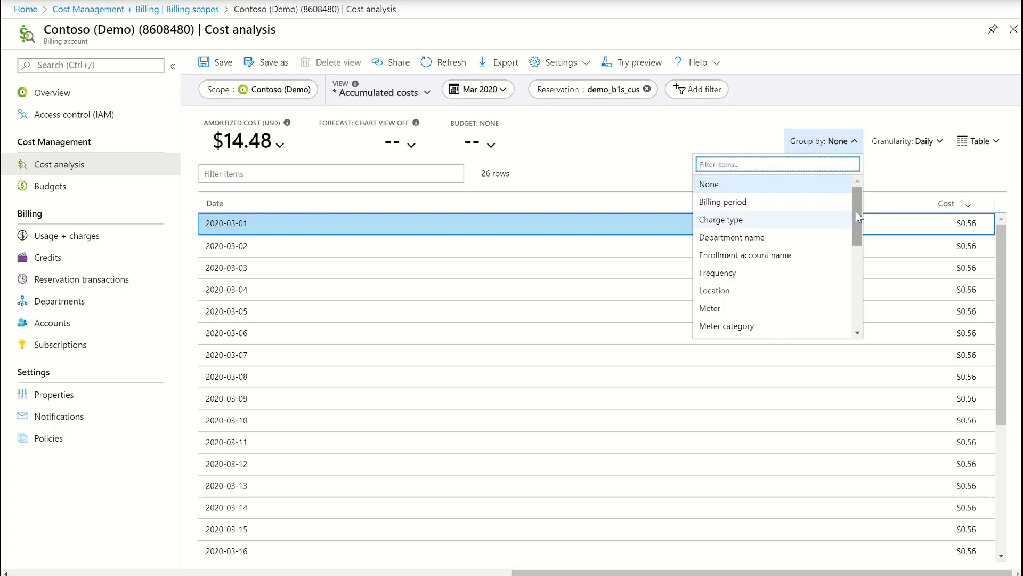
scroll(down, 3)
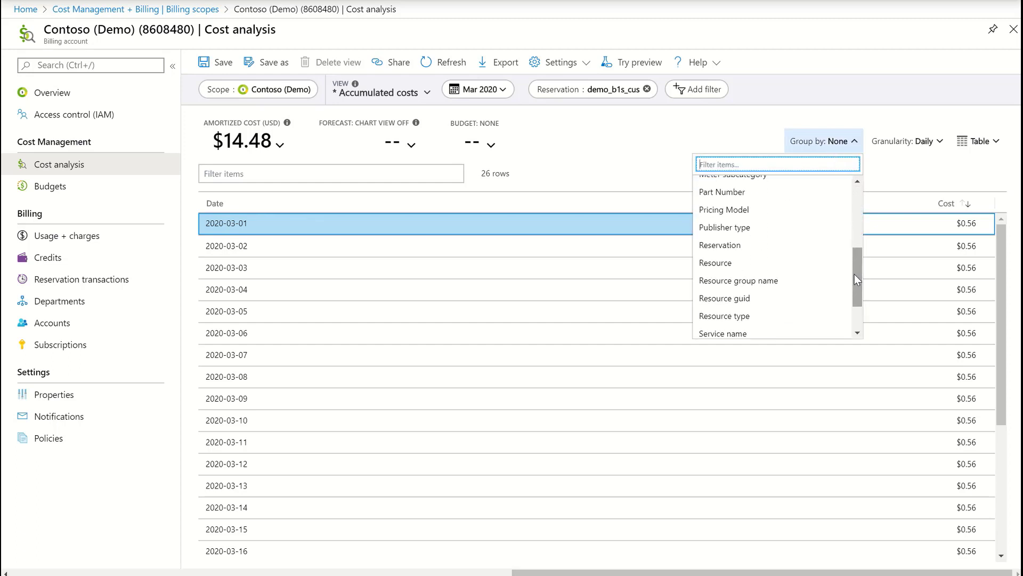
click(716, 262)
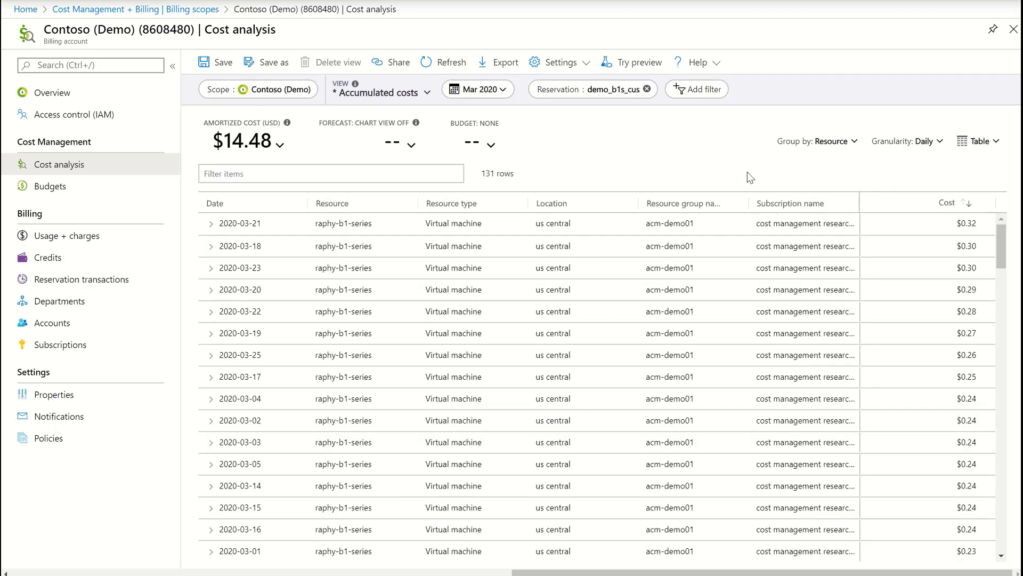
mouse_move(253, 209)
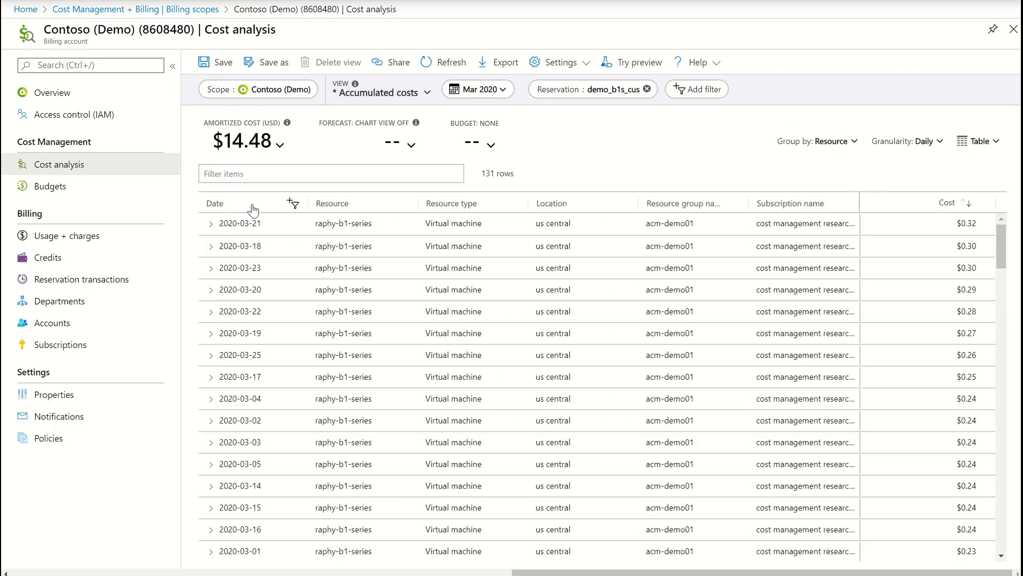
click(214, 203)
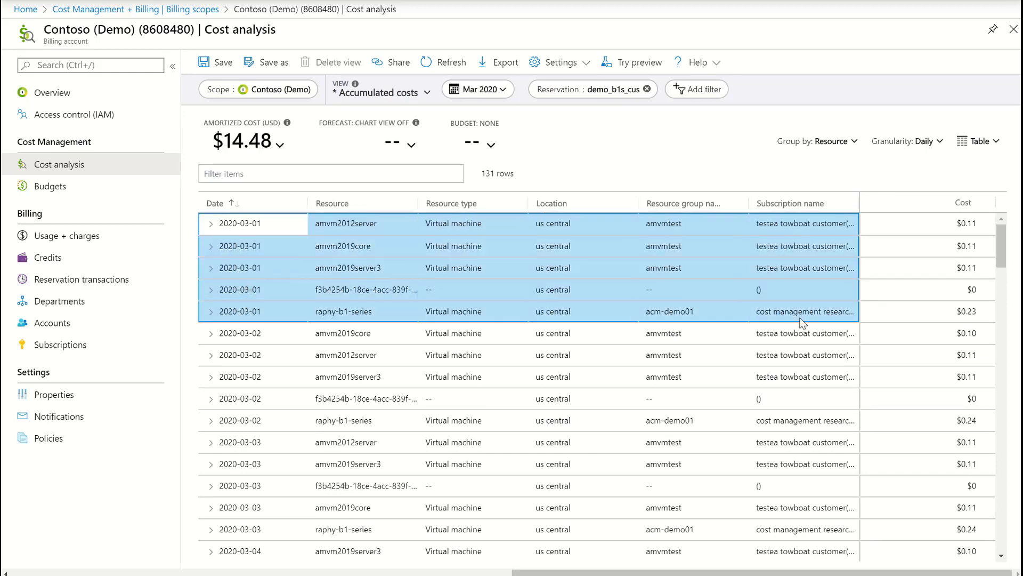
mouse_move(350, 256)
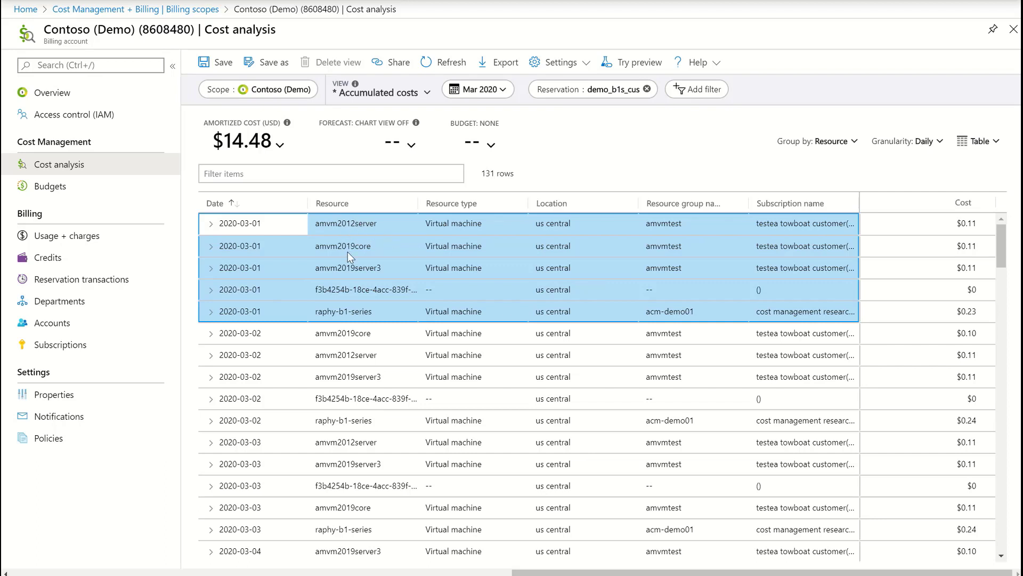
mouse_move(344, 269)
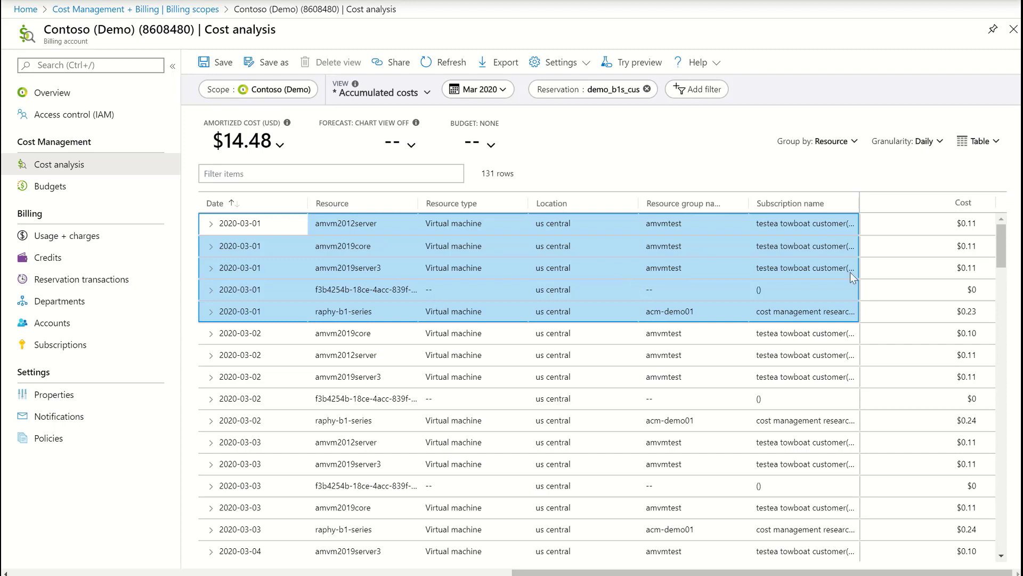
mouse_move(930, 317)
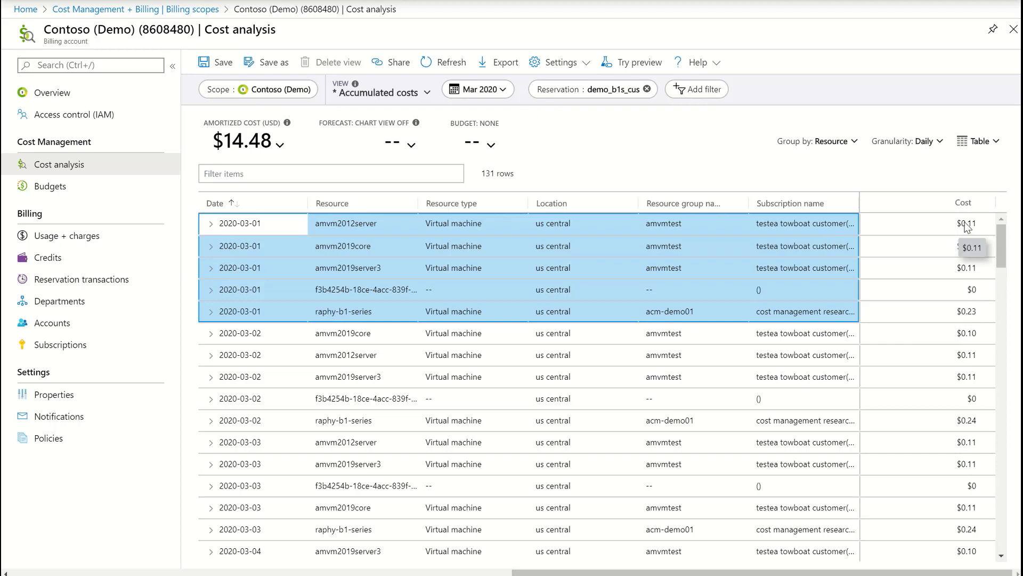
mouse_move(971, 226)
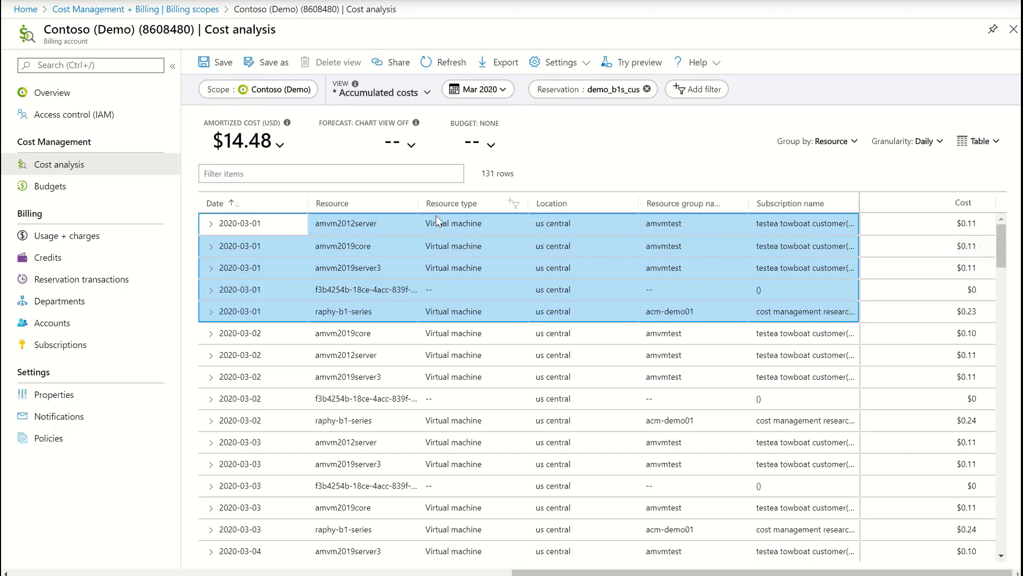
mouse_move(631, 224)
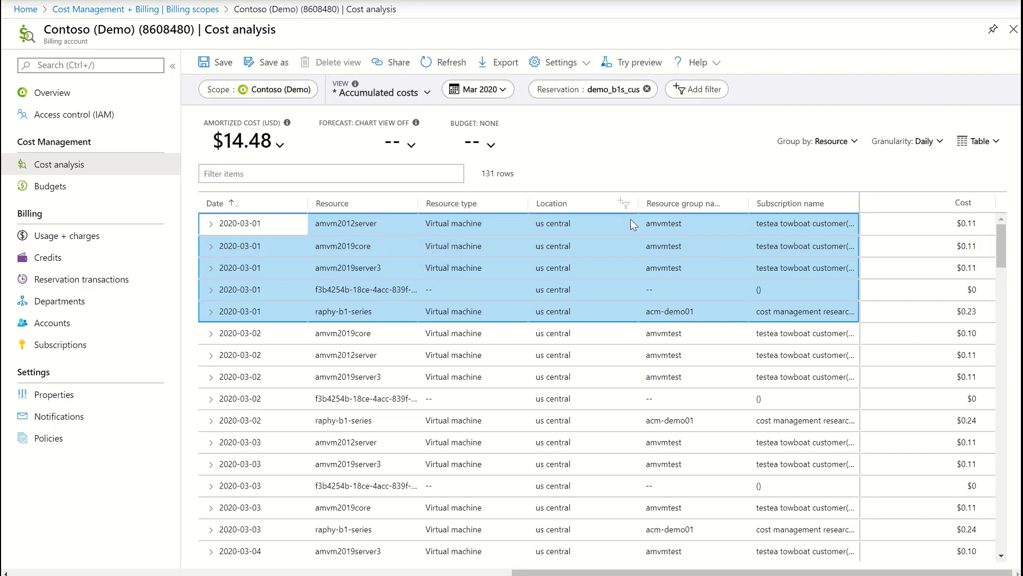
mouse_move(957, 243)
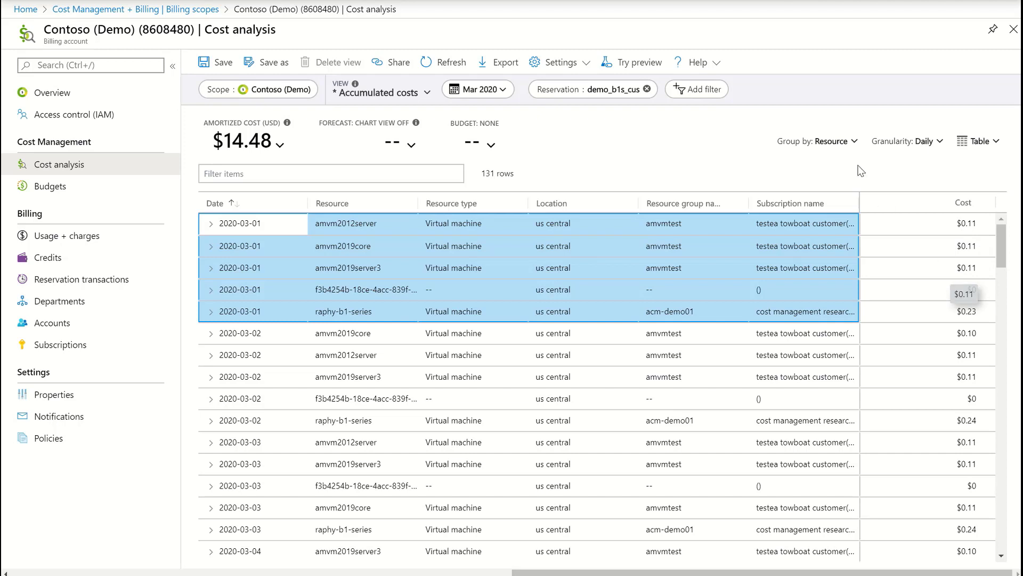
Group the daily costs by Resource group name
click(818, 141)
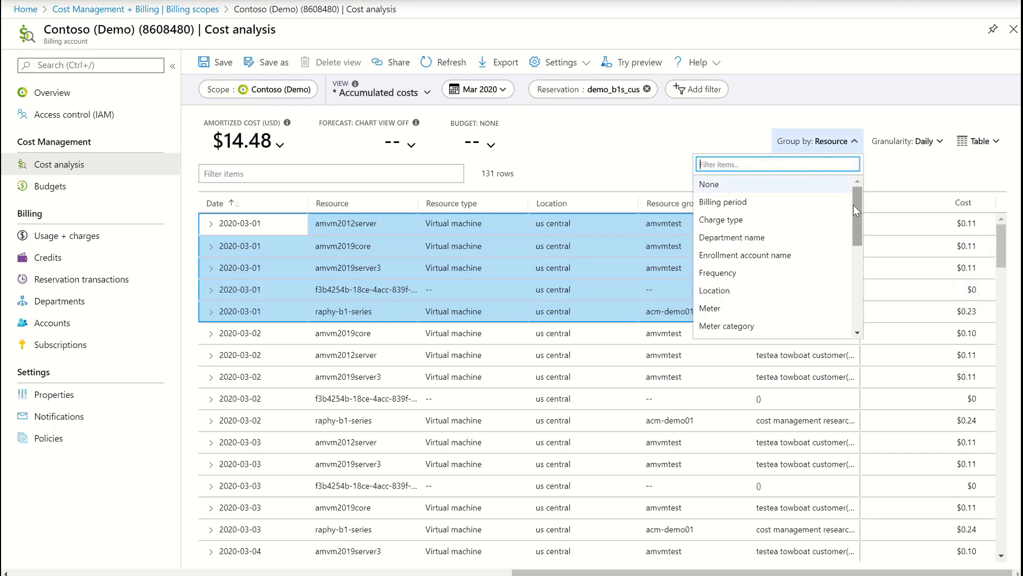
scroll(down, 3)
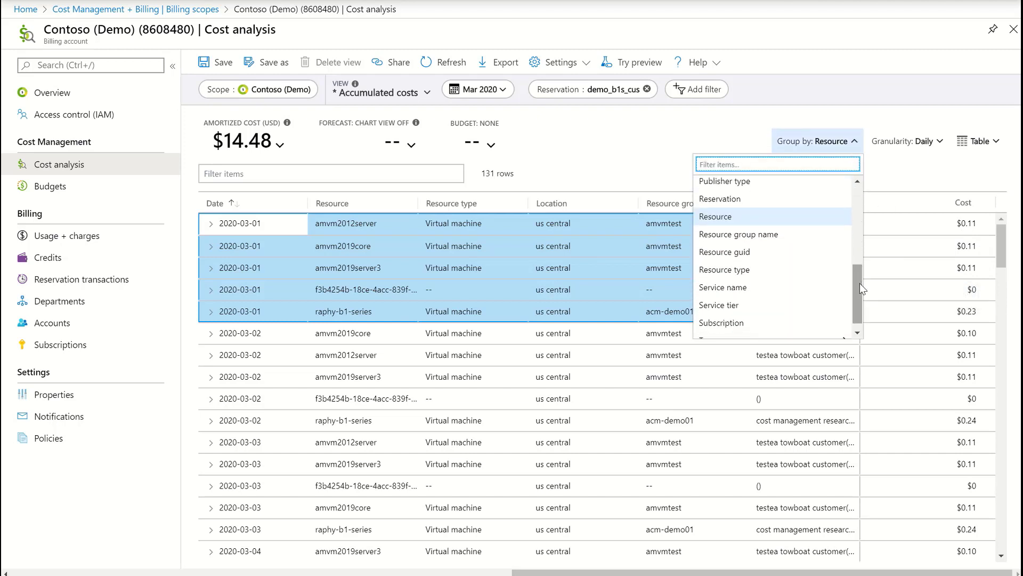
click(738, 233)
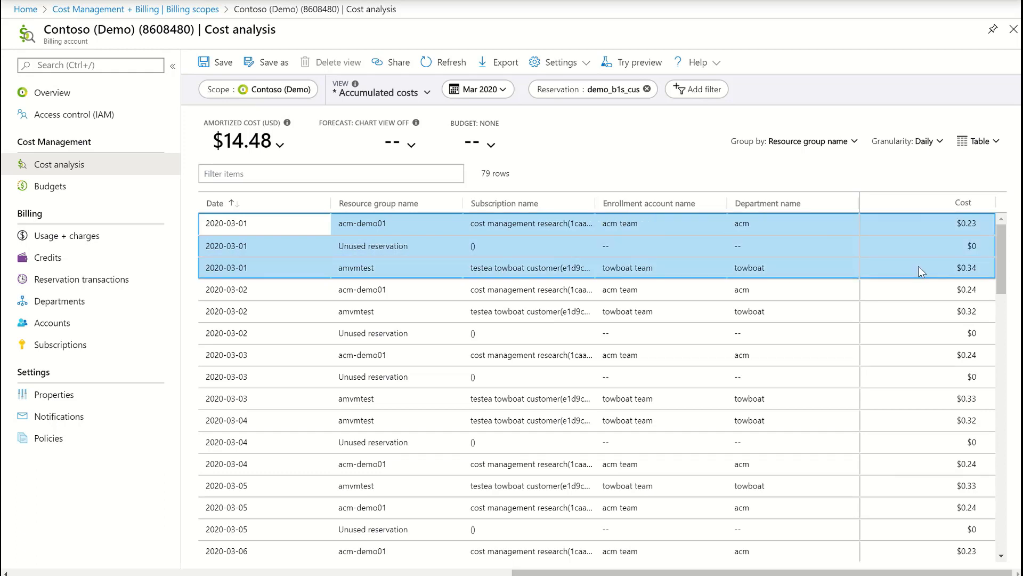
Regroup the daily costs by Subscription
click(794, 140)
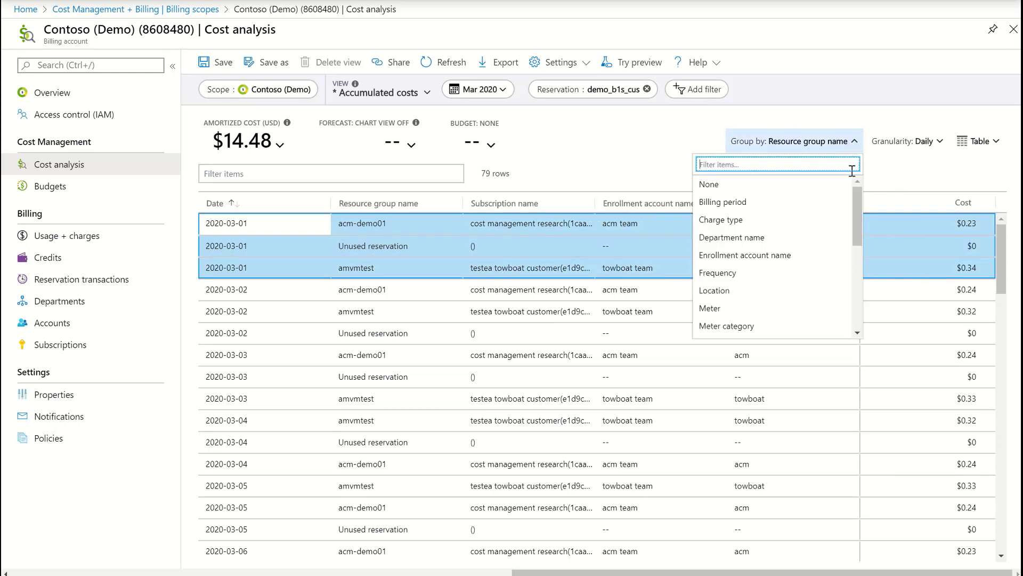
scroll(down, 3)
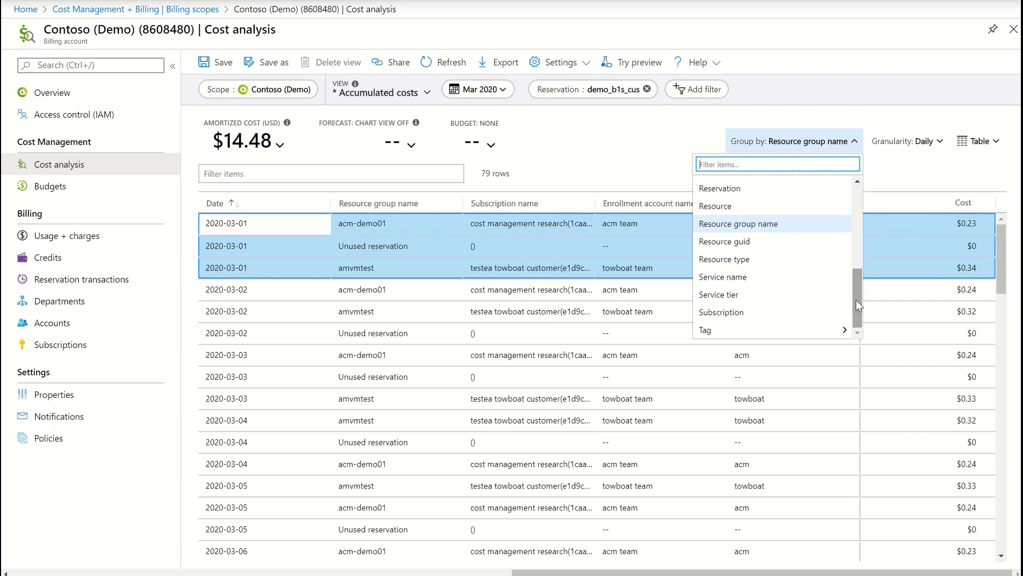
click(721, 312)
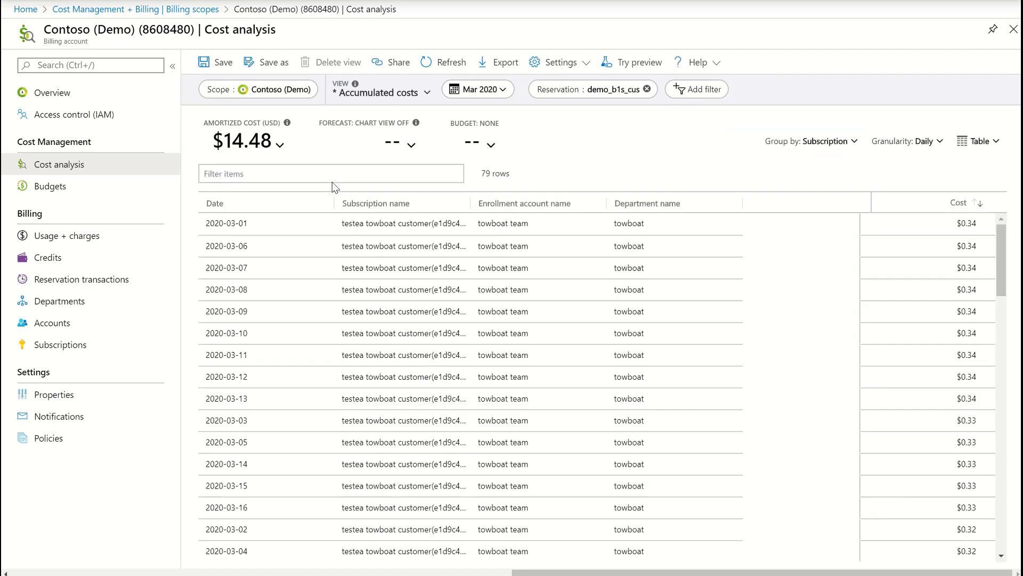